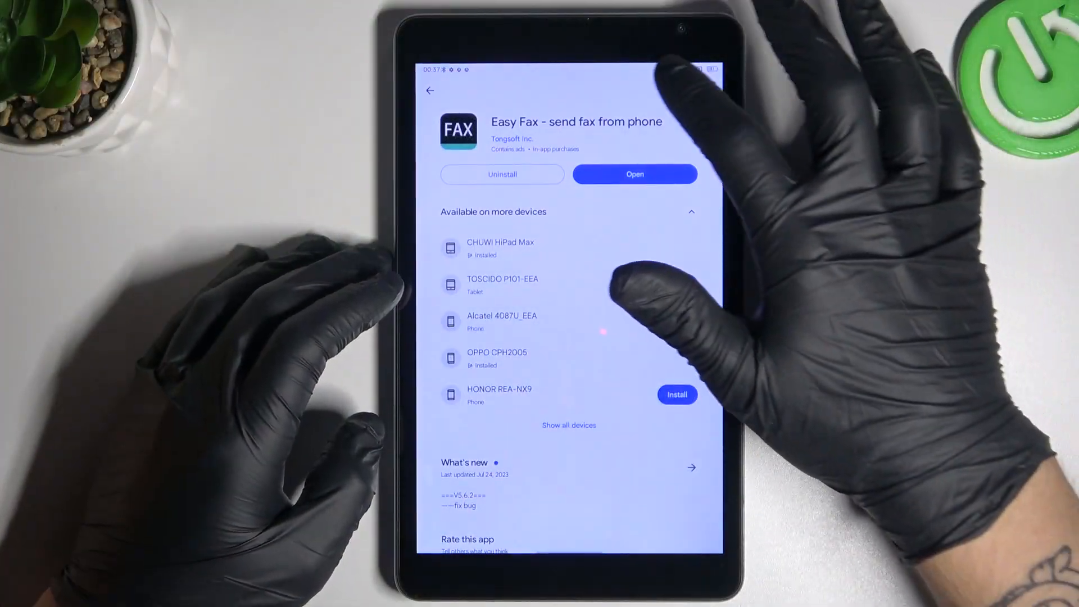
- Leave the Easy Fax page and open Play Store search with recent searches
click(429, 89)
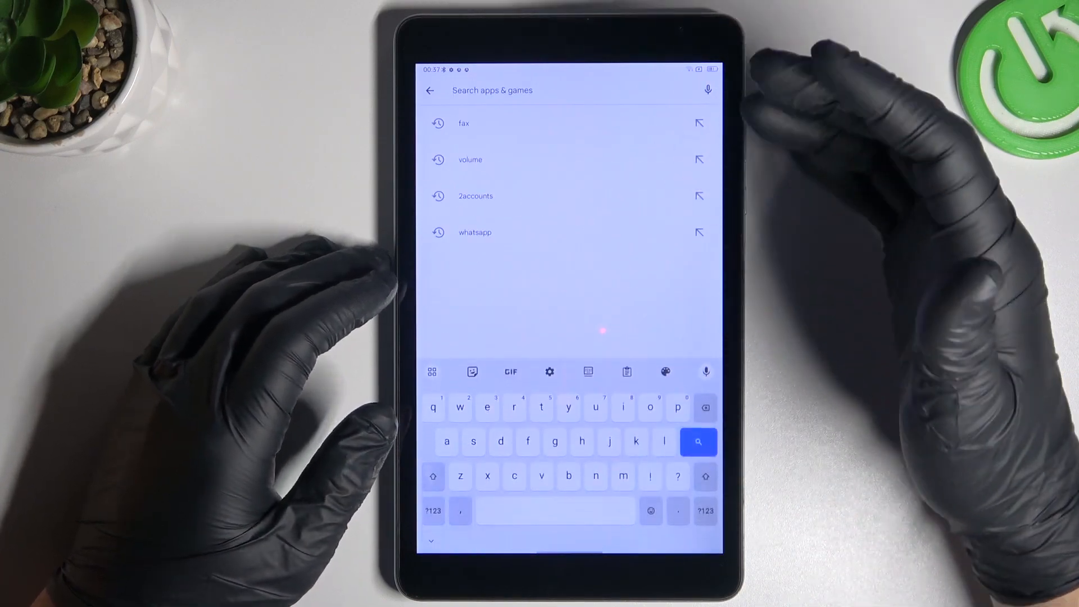
- Pick 'whatsapp' from search history and scroll through the WhatsApp results
click(474, 232)
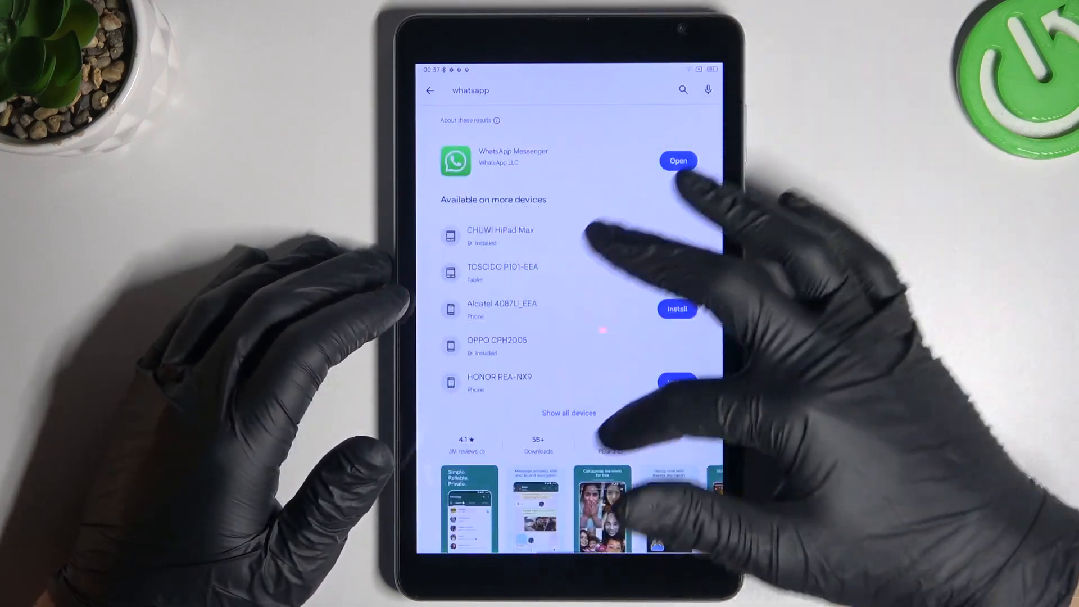
scroll(down, 3)
text(2accounts)
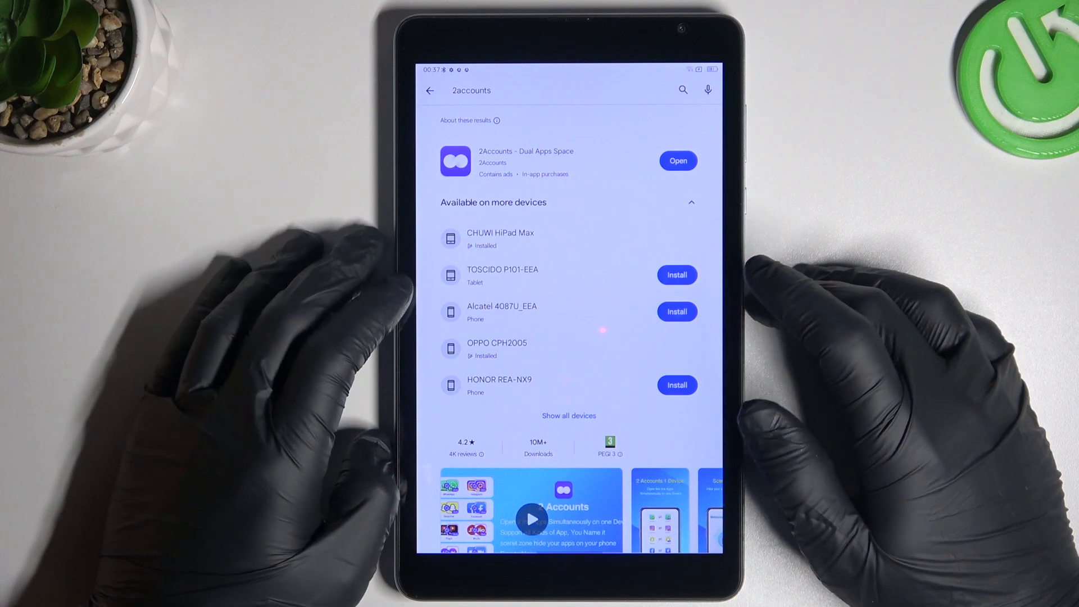
- Launch 2Accounts, allow photo and media access, and select the WhatsApp tile to clone
click(677, 160)
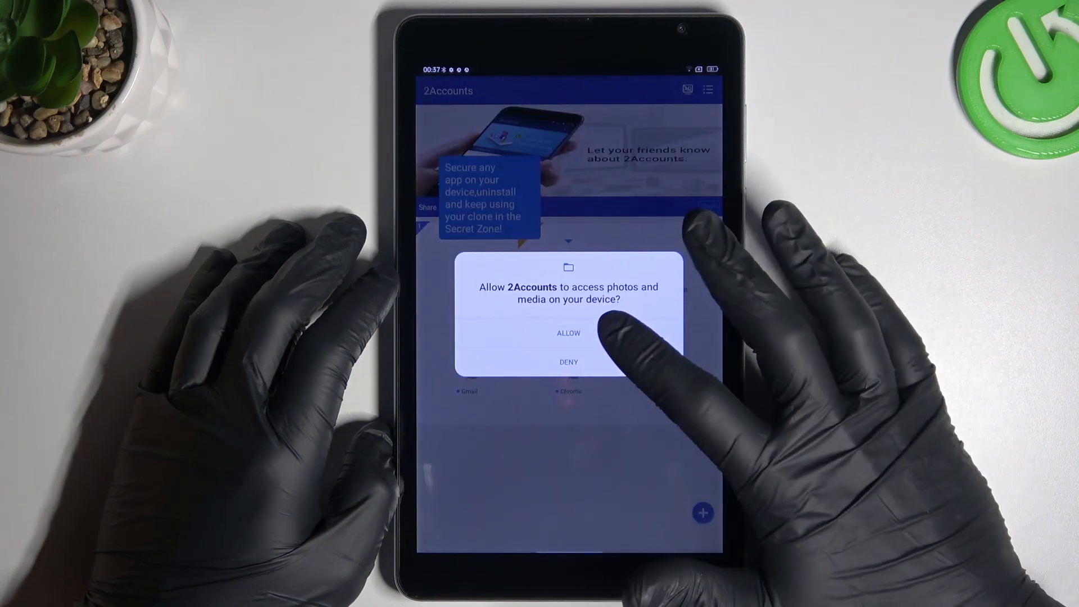
click(568, 334)
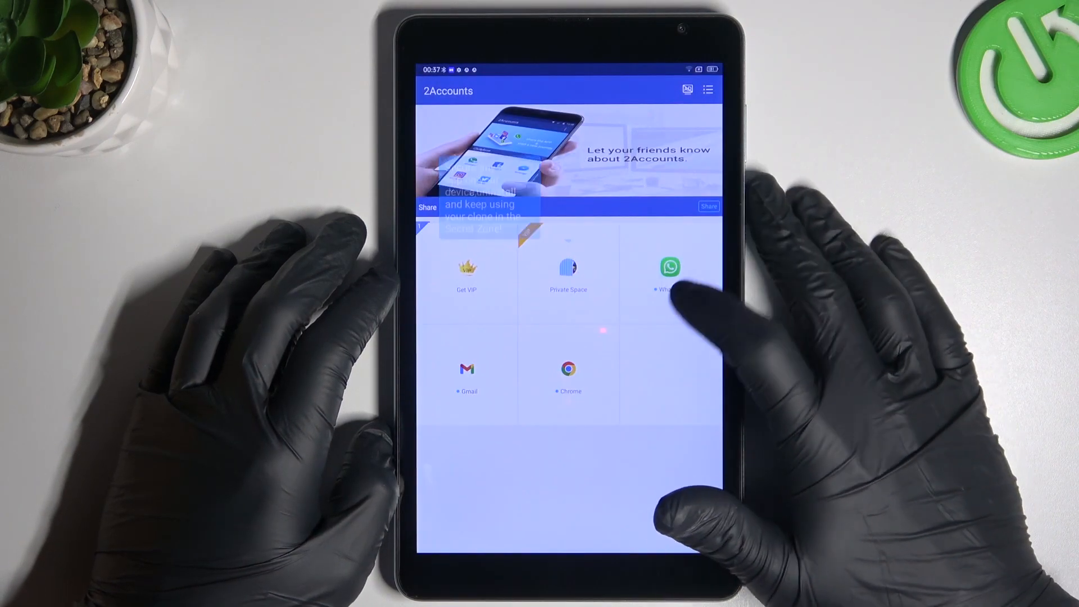
click(669, 267)
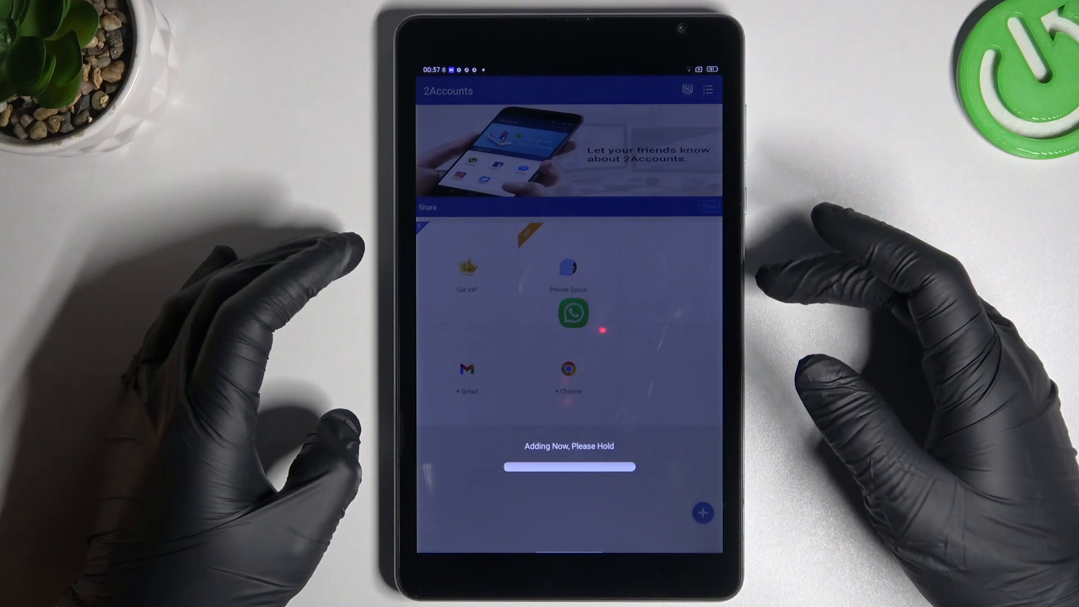